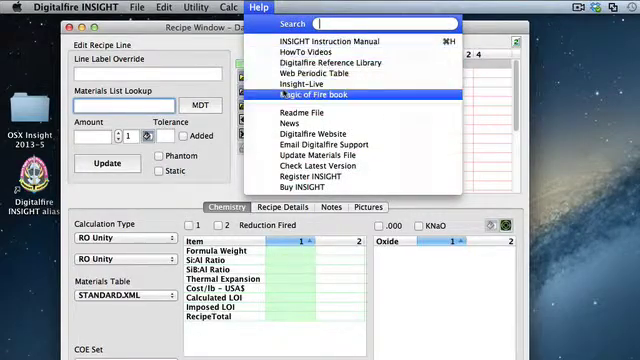
Step: Launch Insight-live from INSIGHT's Help menu and export the checked My Recipes as an XML recipe library
left_click(316, 94)
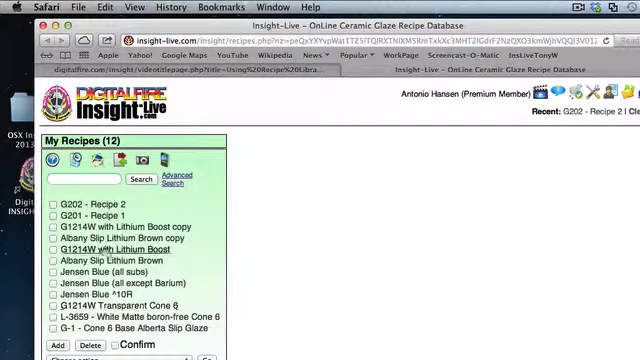
scroll("down", 3)
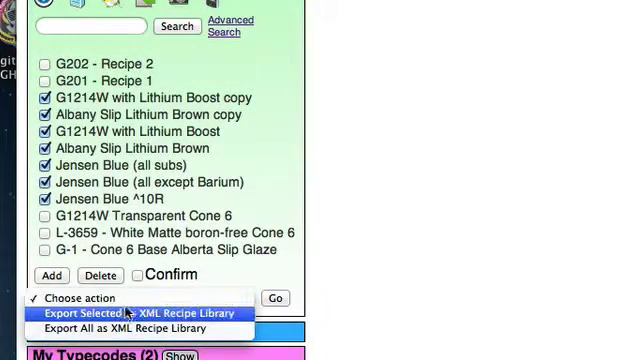
left_click(140, 312)
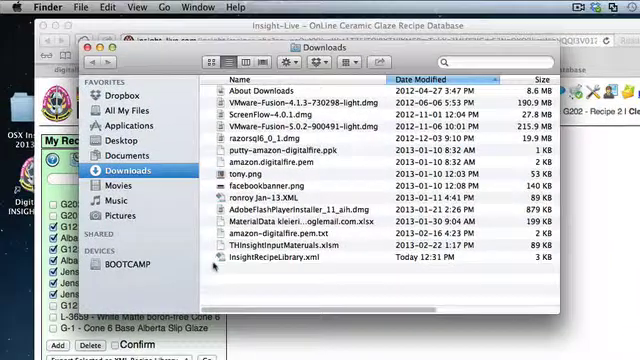
Step: Move the downloaded InsightRecipeLibrary.xml from Downloads to the Desktop
left_click(290, 260)
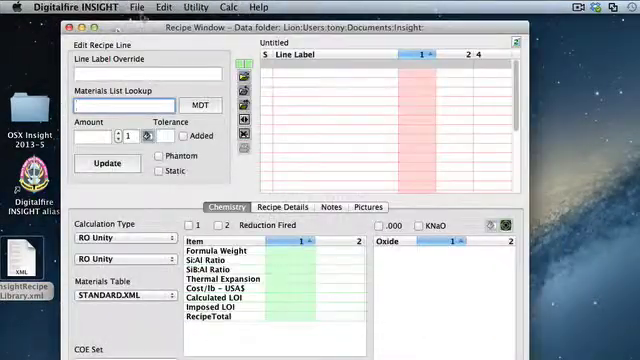
Step: Load InsightRecipeLibrary.xml through File > Open XML Recipe Library File
left_click(164, 8)
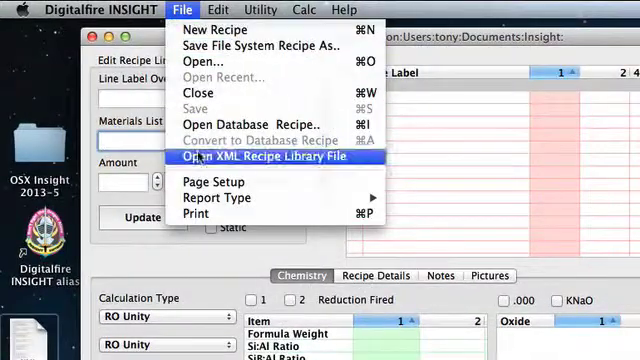
left_click(264, 156)
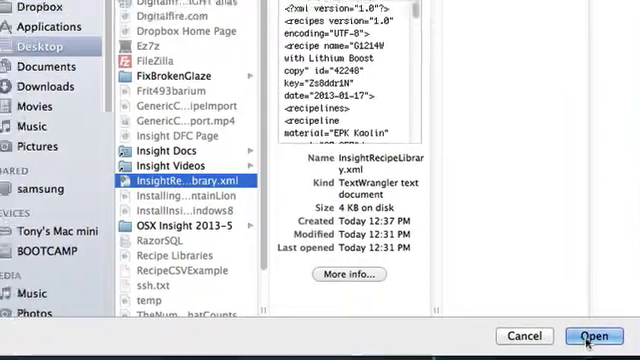
left_click(596, 336)
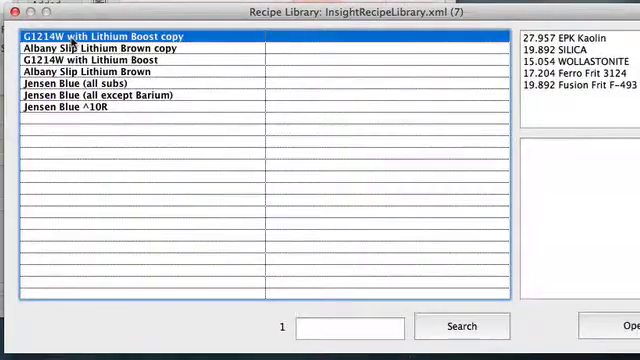
Step: View the ingredients of Albany Slip Lithium Brown, Jensen Blue (all subs) and another recipe
left_click(100, 48)
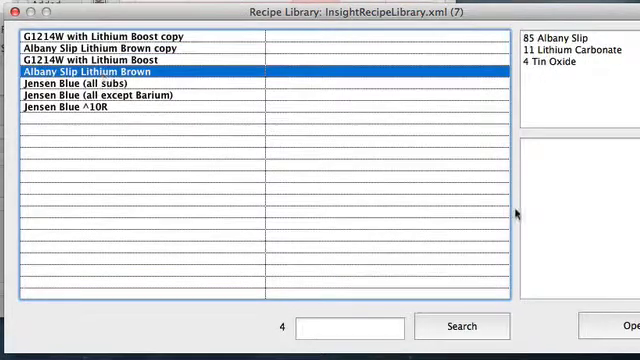
left_click(90, 84)
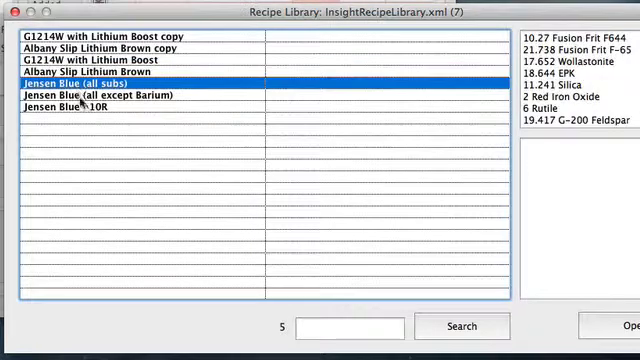
left_click(80, 110)
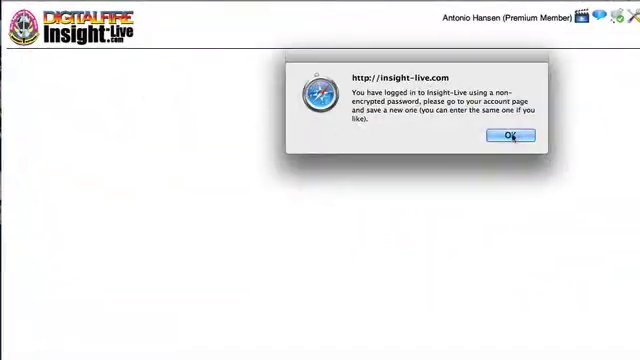
Step: Dismiss the password warning, search batch -1 in Advanced Search and export the batch as a recipe library
left_click(510, 136)
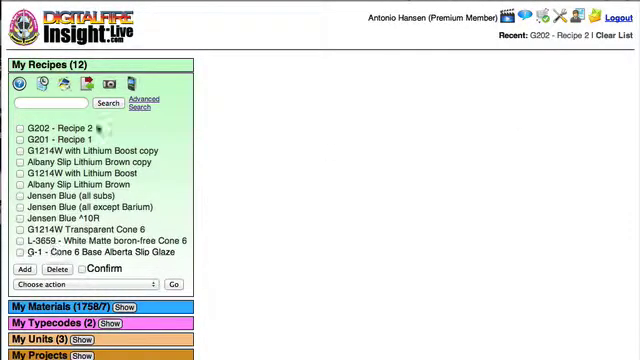
left_click(142, 100)
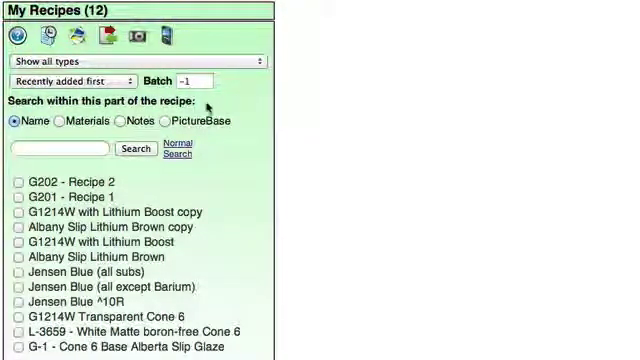
mouse_move(178, 124)
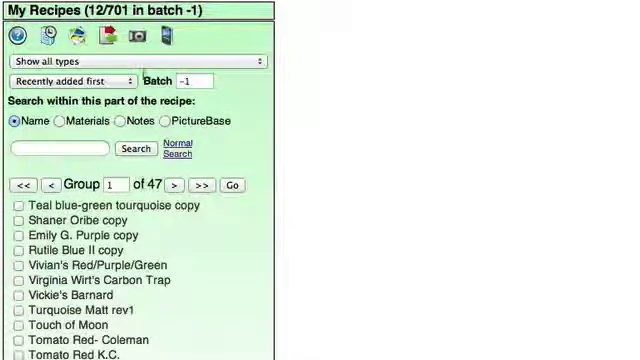
scroll("down", 3)
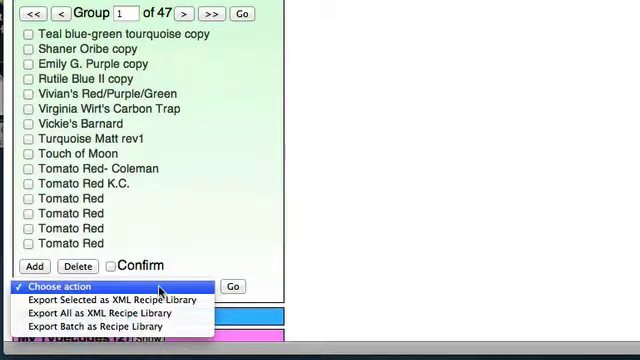
mouse_move(100, 328)
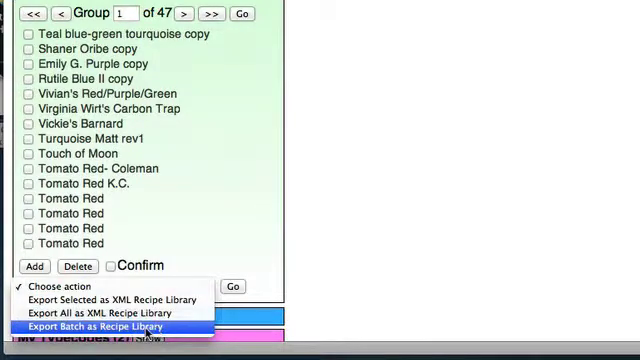
left_click(112, 328)
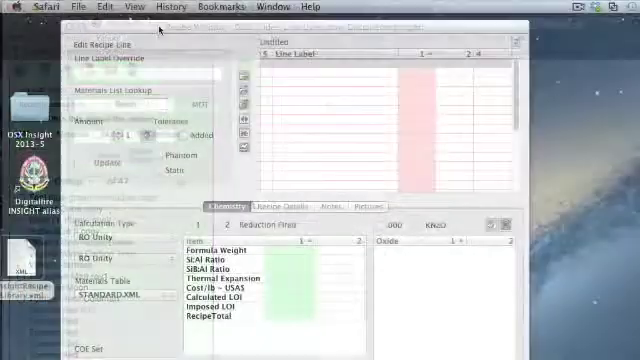
Step: Load the batch InsightRecipeLibrary.xml from the Downloads folder into INSIGHT
left_click(136, 6)
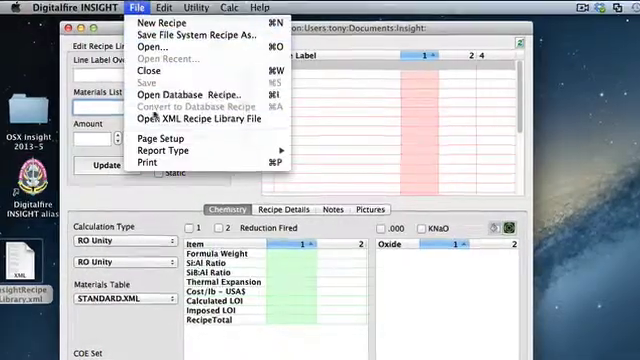
left_click(156, 48)
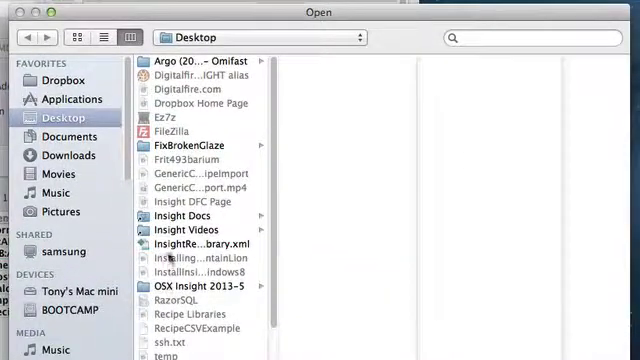
left_click(64, 136)
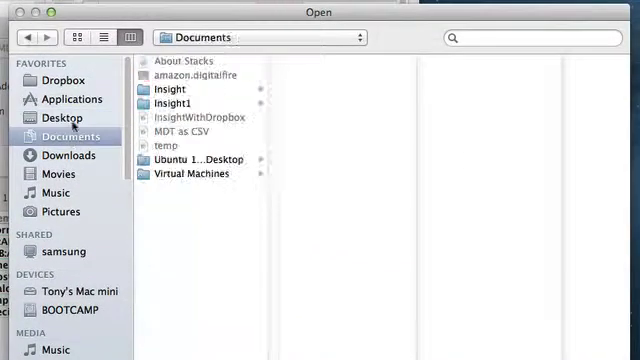
left_click(72, 156)
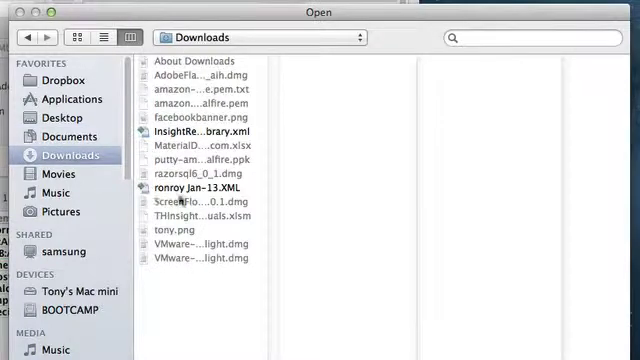
left_click(204, 132)
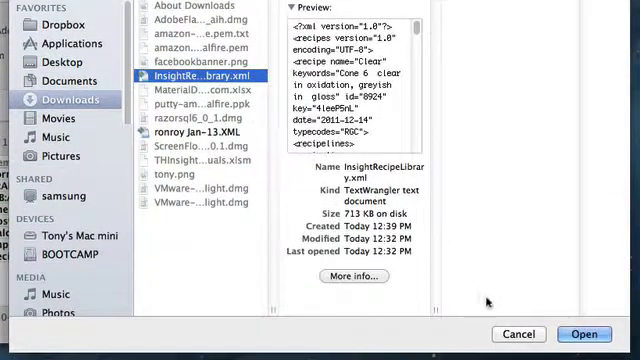
left_click(584, 334)
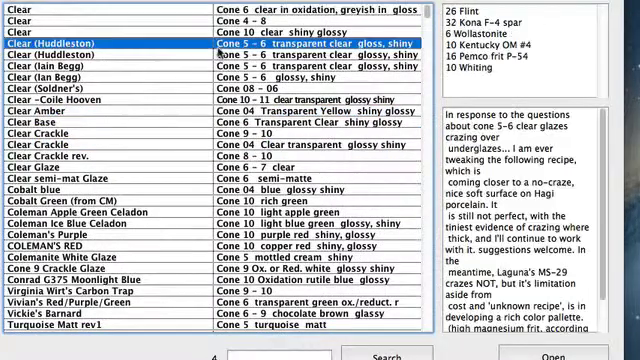
Step: Preview COLEMAN'S RED, then filter the library list with the search term 'yel'
left_click(100, 240)
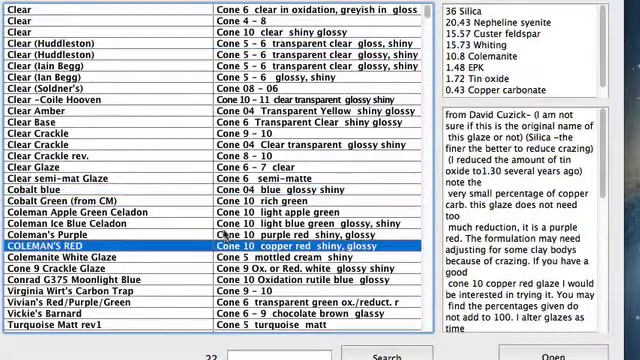
scroll("up", 3)
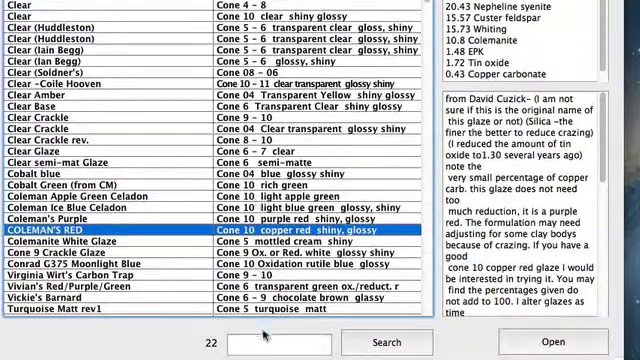
type("yellow")
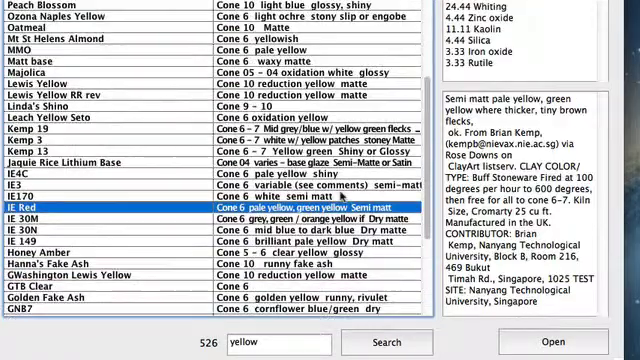
scroll("up", 3)
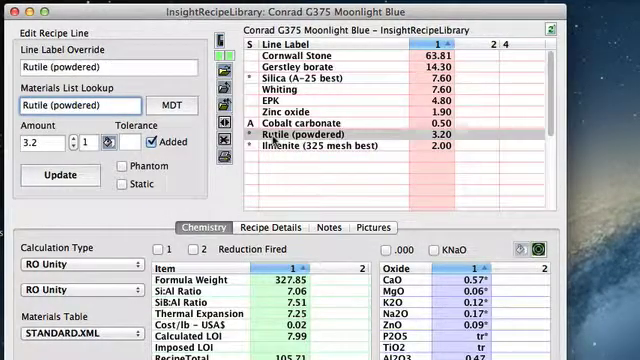
Step: Edit the Silica line of Conrad G375 Moonlight Blue and update the recipe
left_click(310, 72)
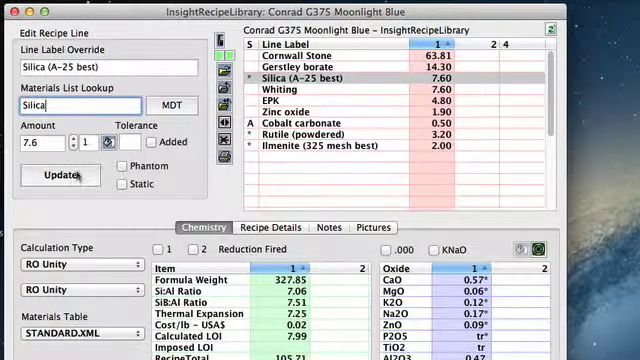
left_click(60, 176)
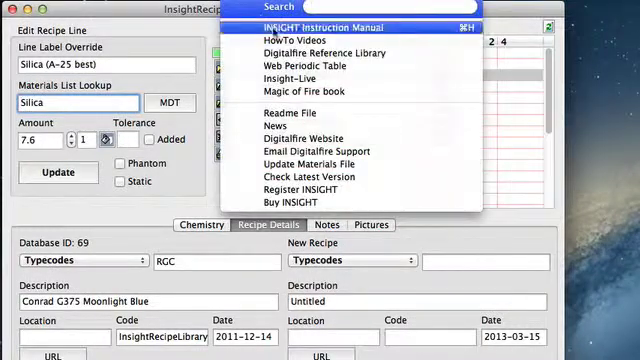
Step: View the INSIGHT 2013 instruction manual in Preview and scroll to its Contents page
left_click(320, 28)
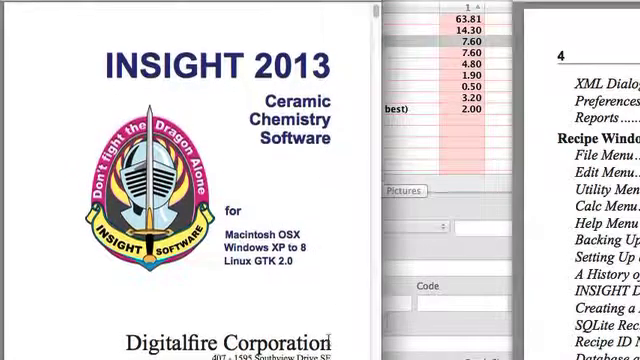
scroll("down", 3)
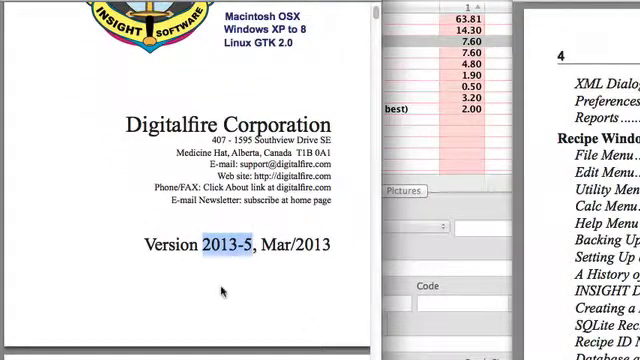
scroll("down", 3)
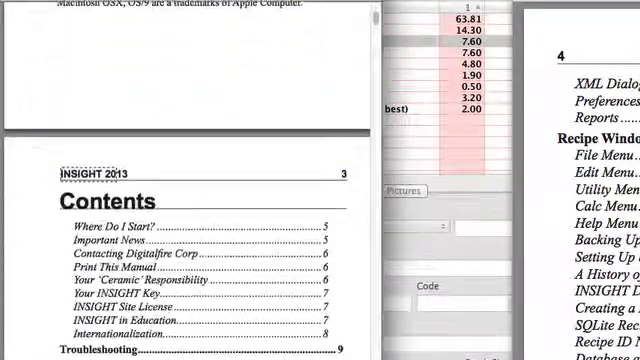
scroll("down", 3)
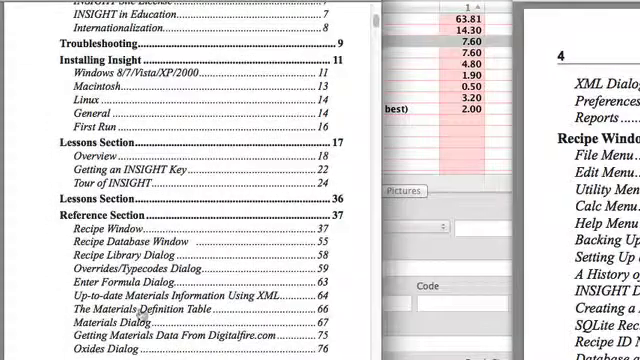